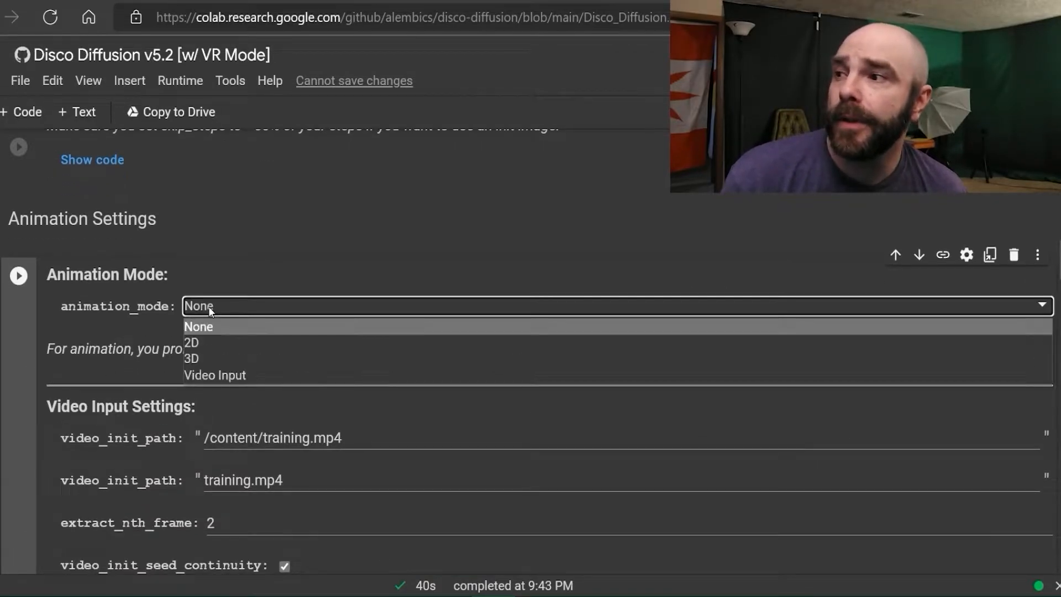
mouse_move(207, 340)
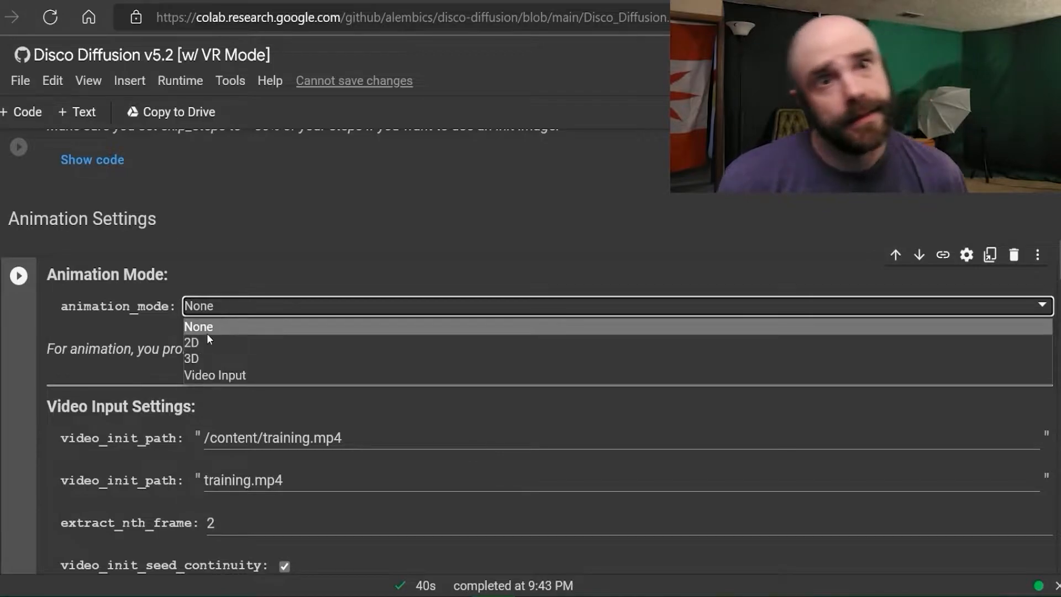
mouse_move(192, 341)
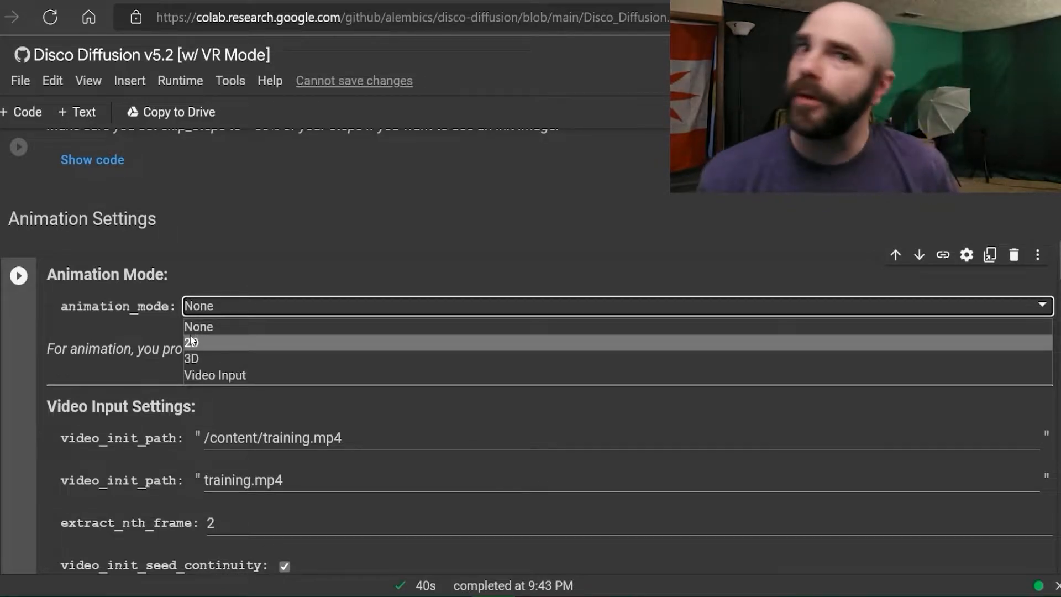
mouse_move(206, 331)
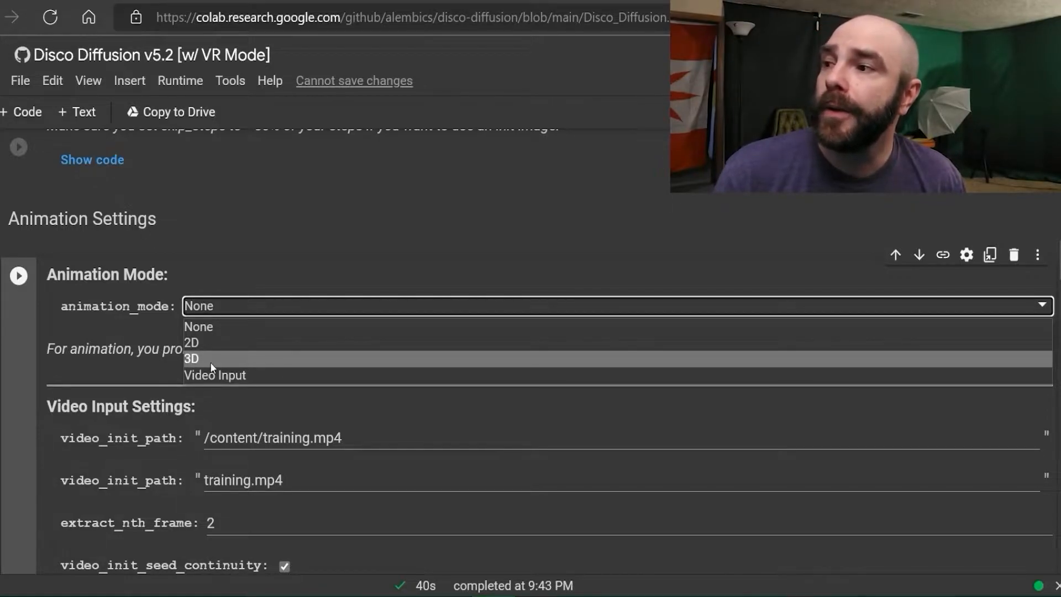
mouse_move(227, 375)
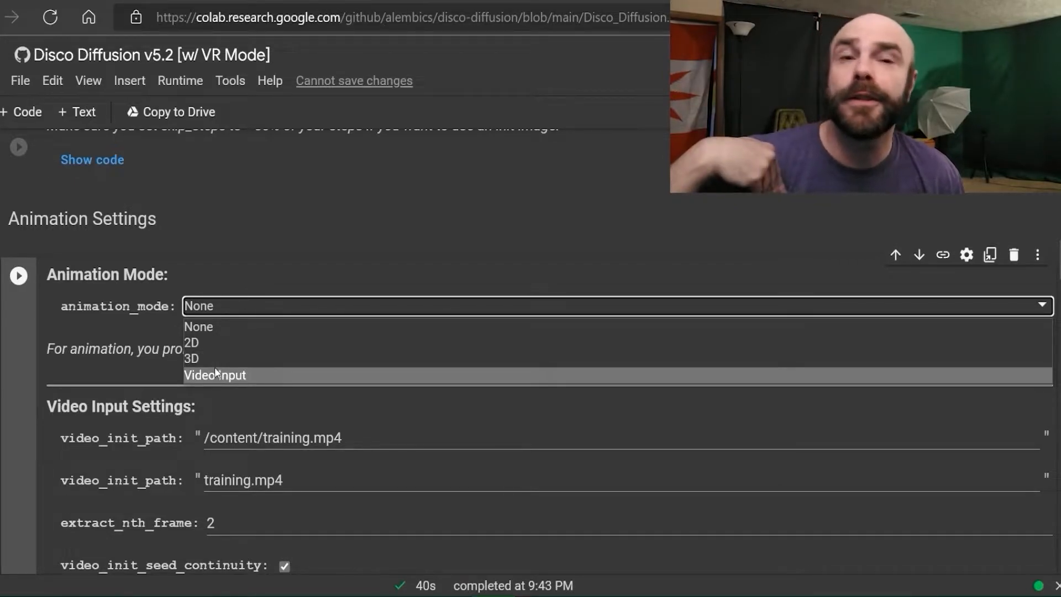
mouse_move(203, 358)
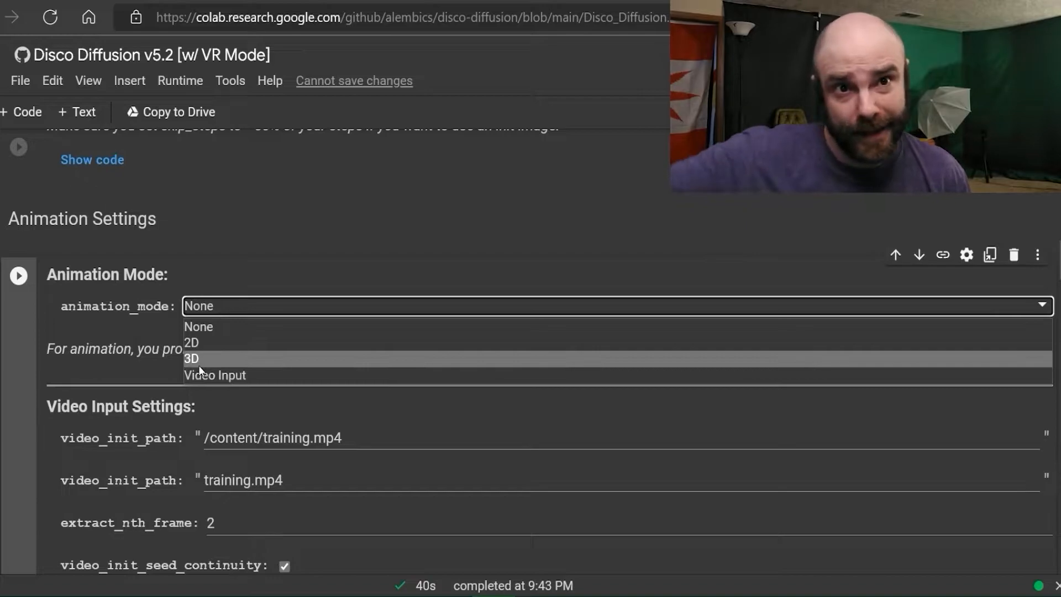
mouse_move(214, 375)
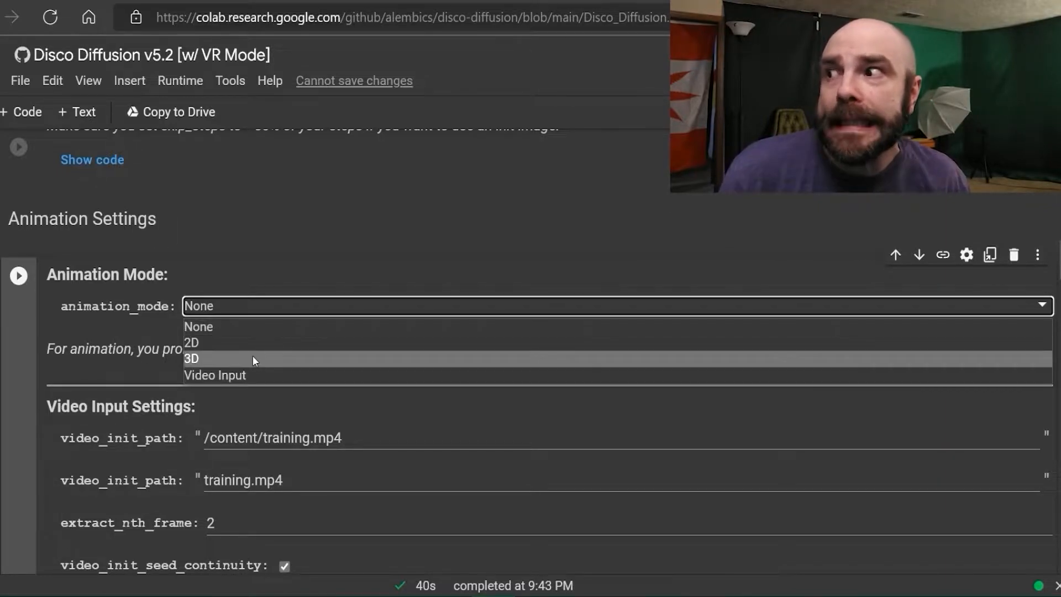
- Set animation_mode to 3D and scroll down to the max_frames and translation/rotation fields
left_click(192, 359)
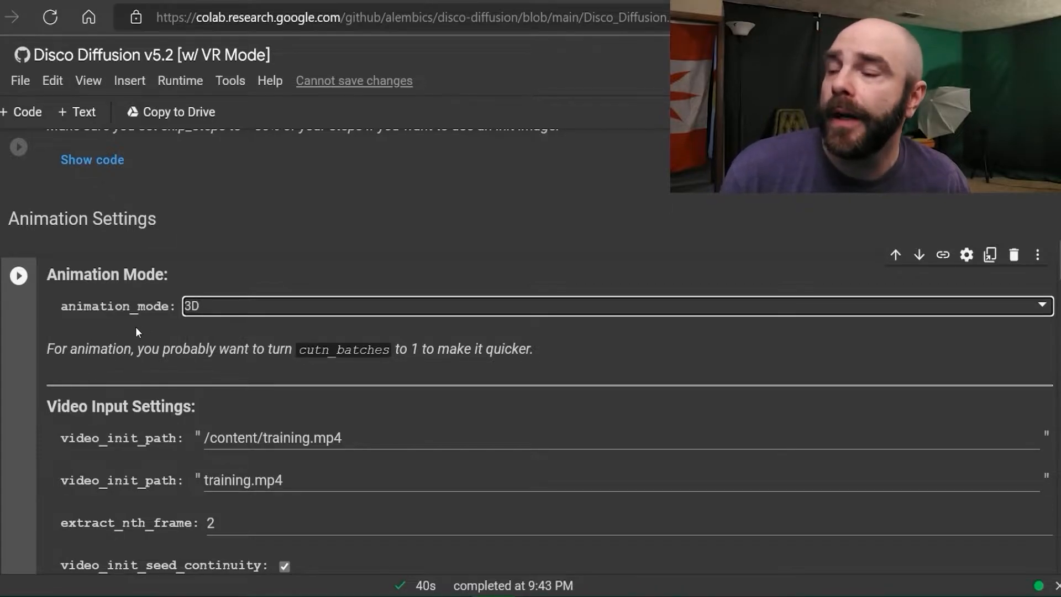
scroll("down", 3)
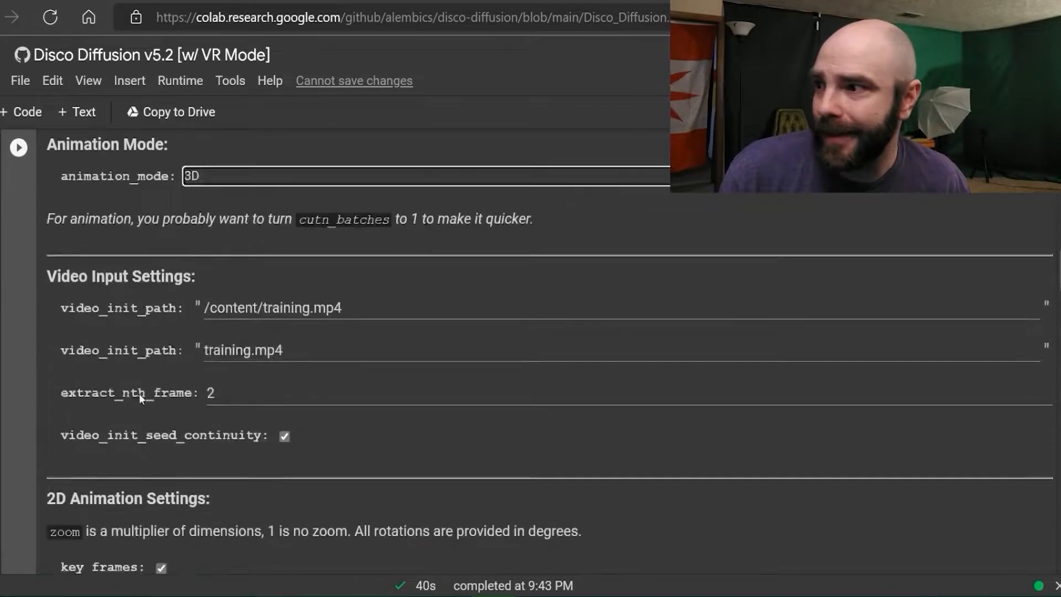
scroll("down", 3)
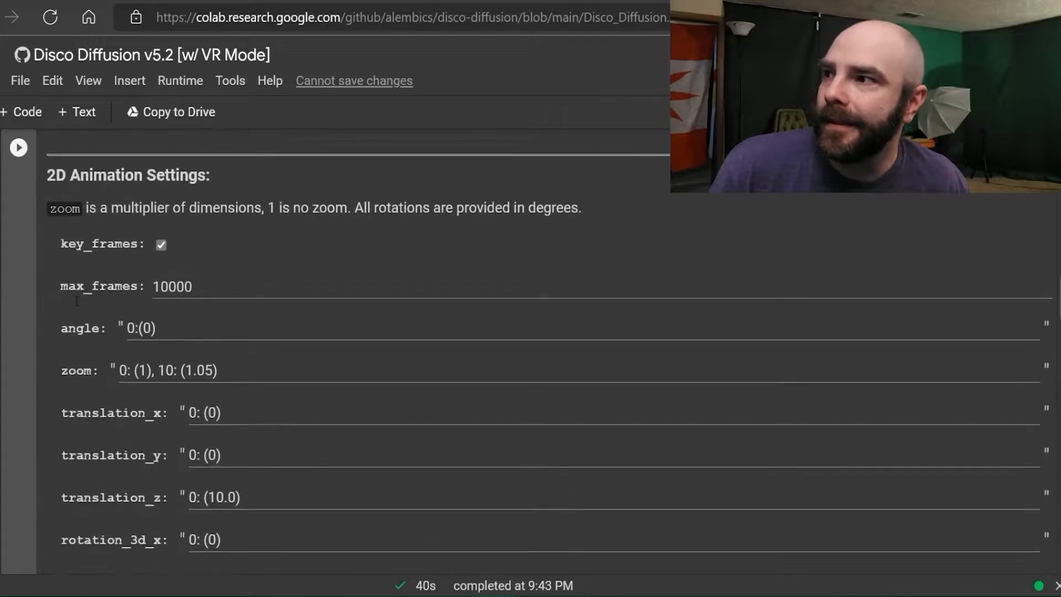
scroll("down", 3)
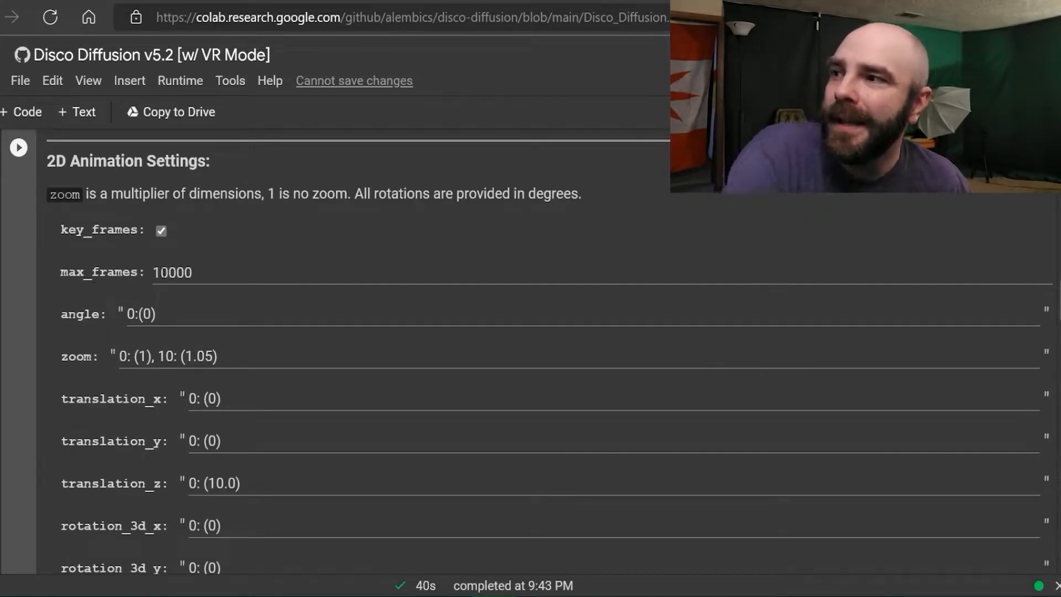
left_click(172, 272)
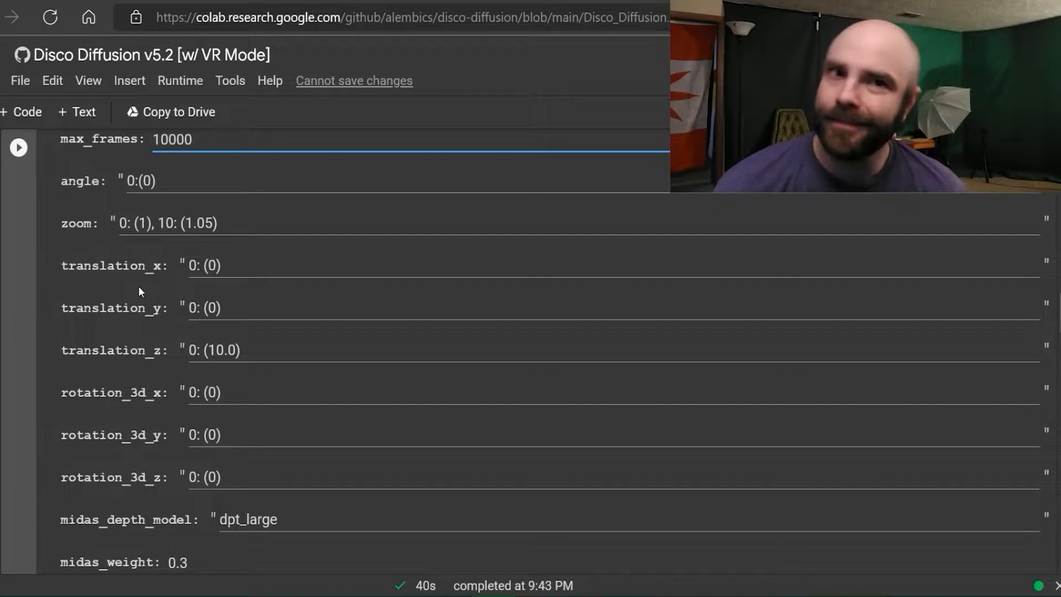
left_click(168, 140)
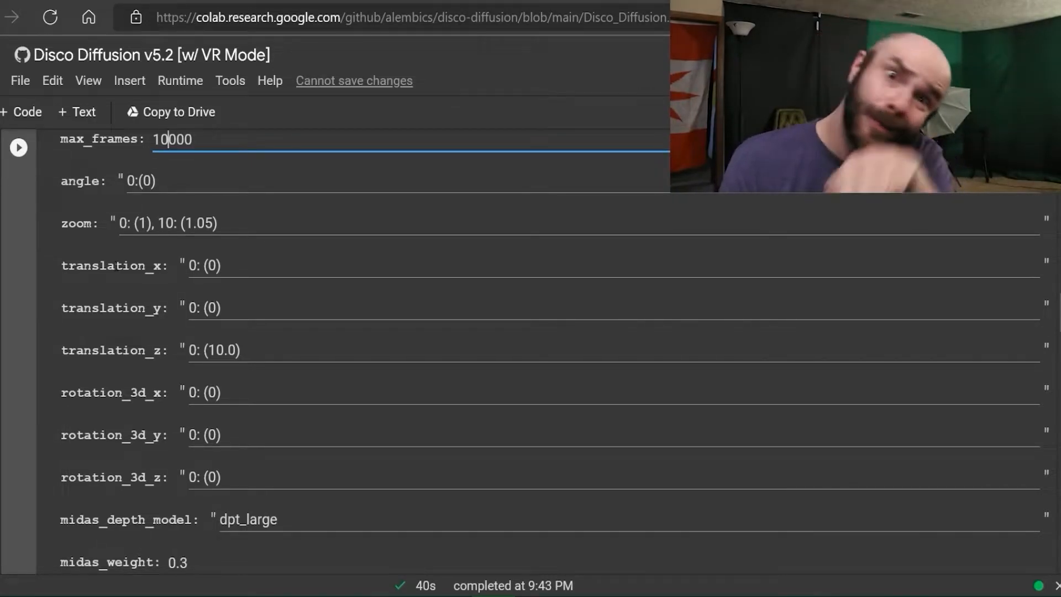
mouse_move(22, 349)
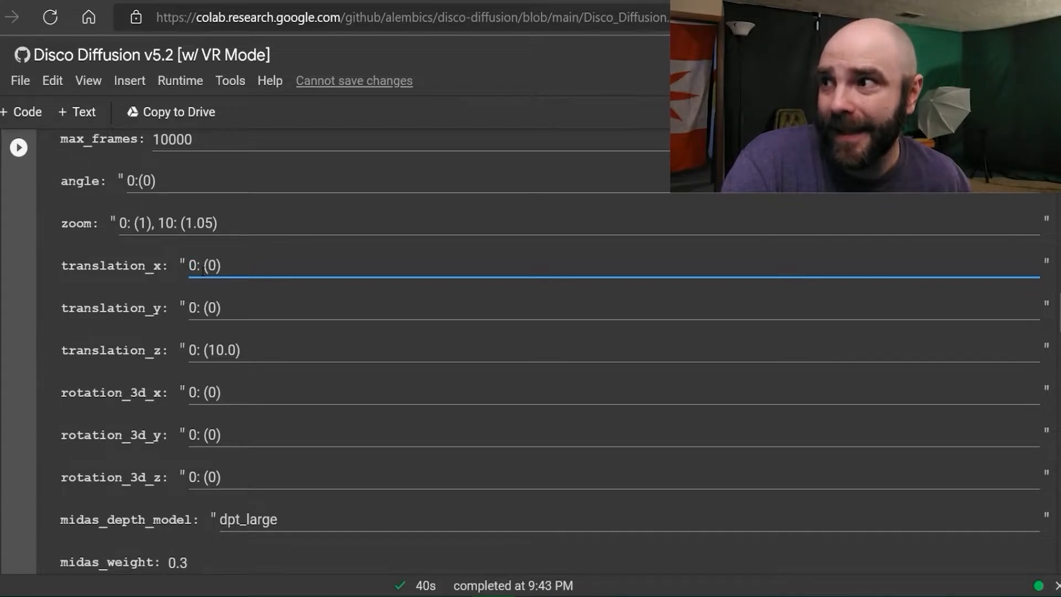
double_click(210, 265)
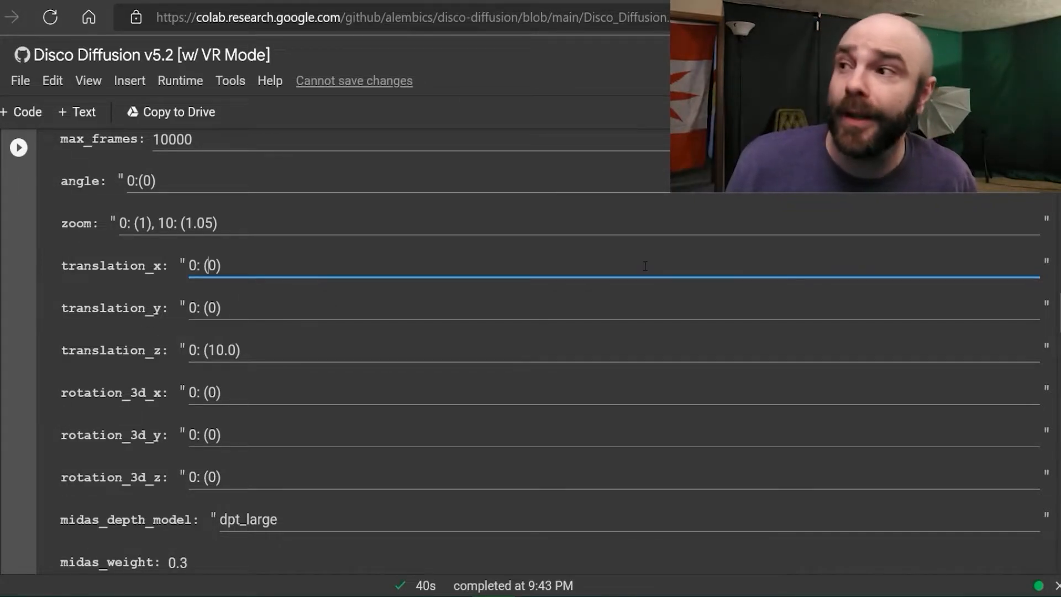
mouse_move(201, 323)
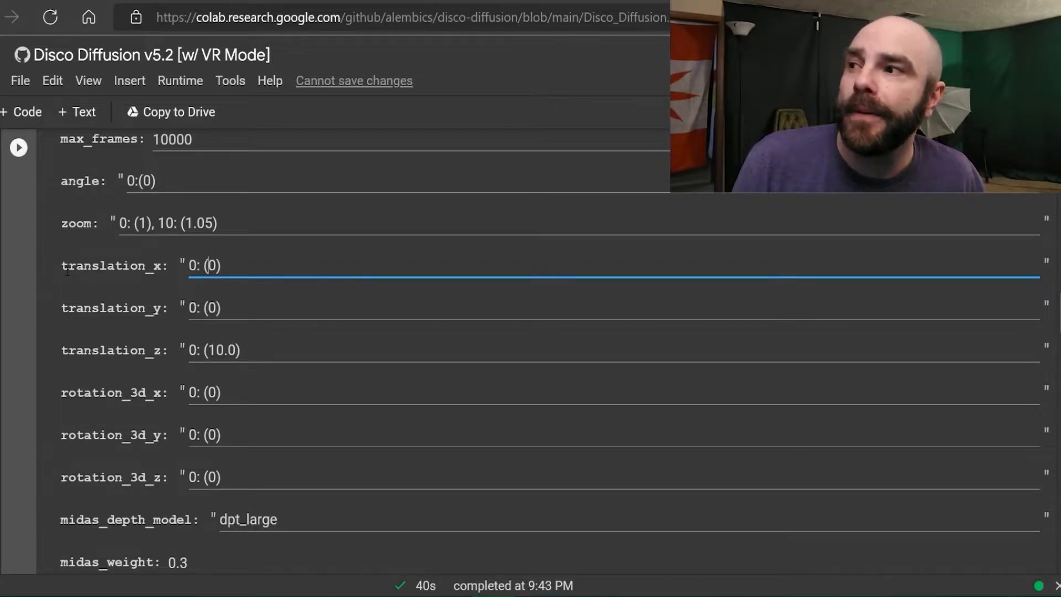
double_click(88, 266)
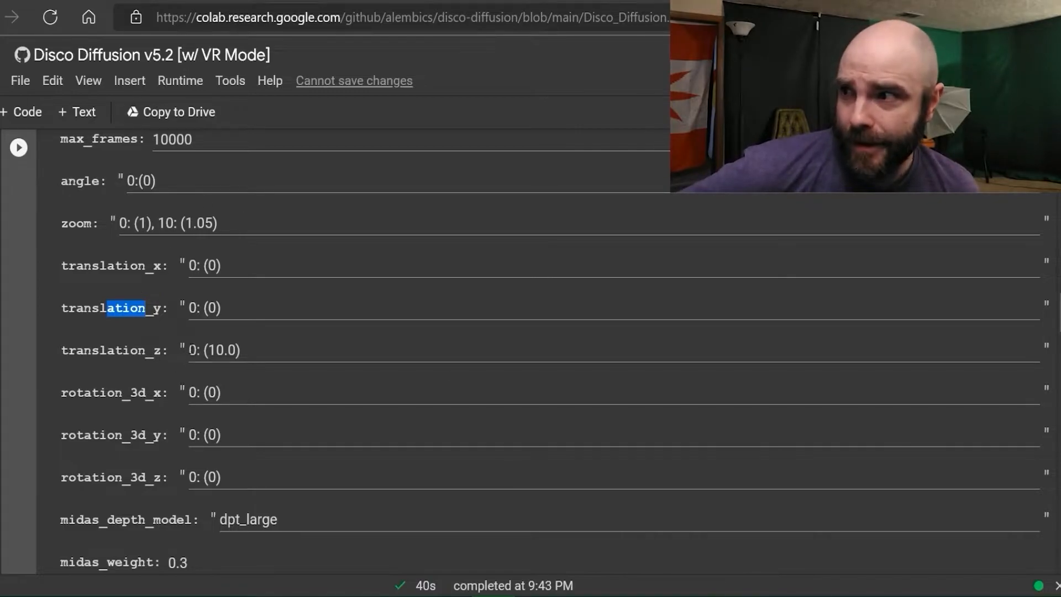
left_click(214, 350)
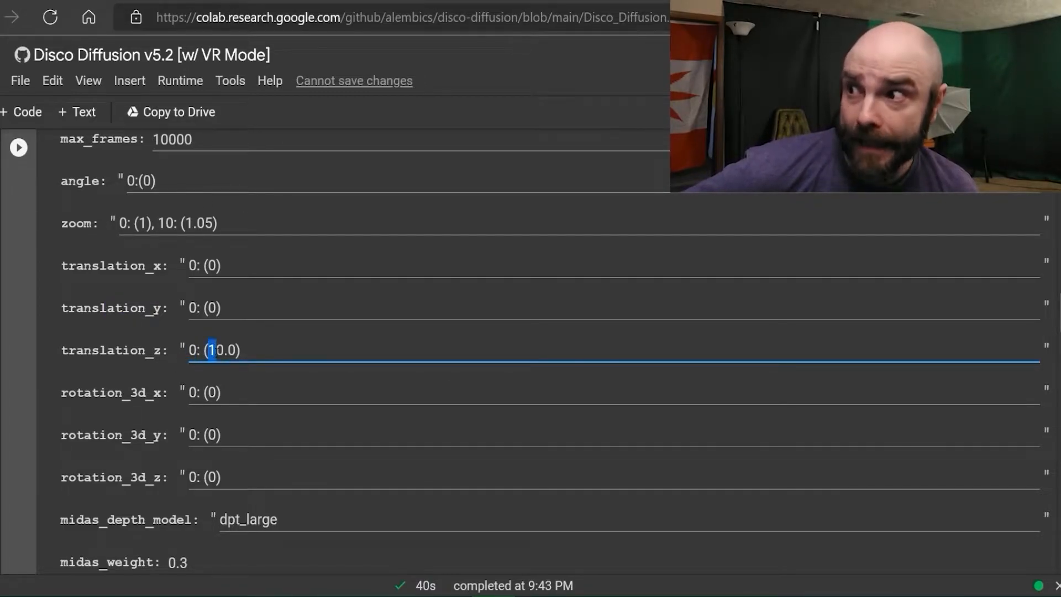
double_click(221, 349)
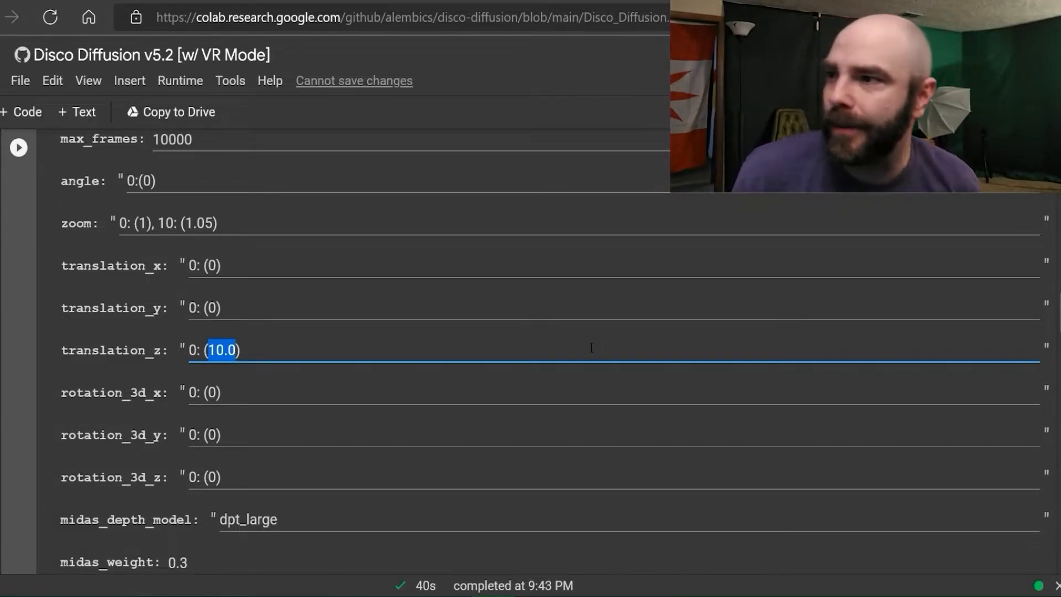
mouse_move(240, 301)
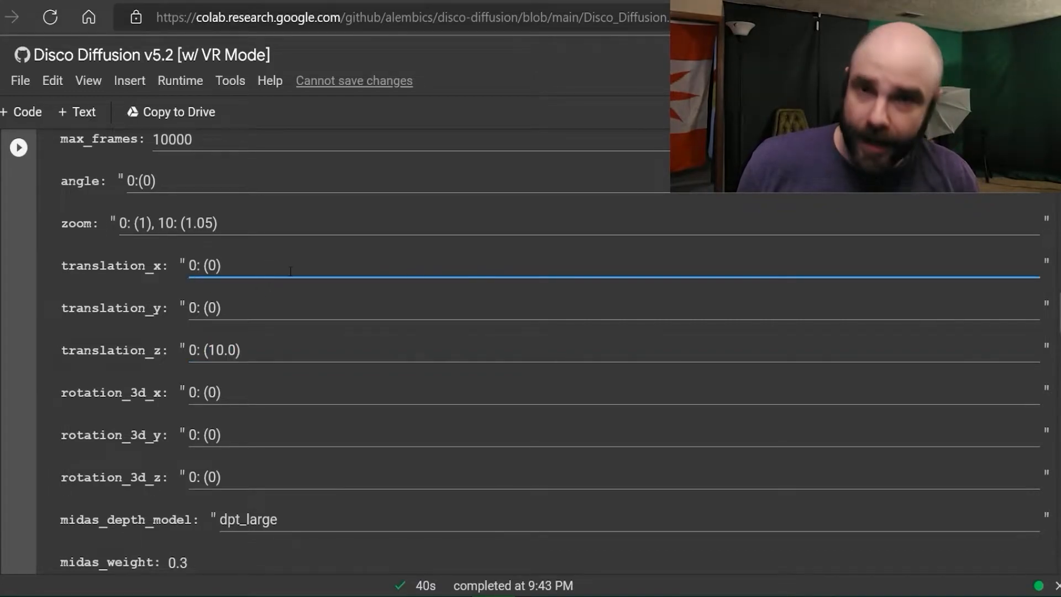
- Enter '0: (0),' for translation_x and make translation_z read 0: (5), 50: (8)
double_click(206, 266)
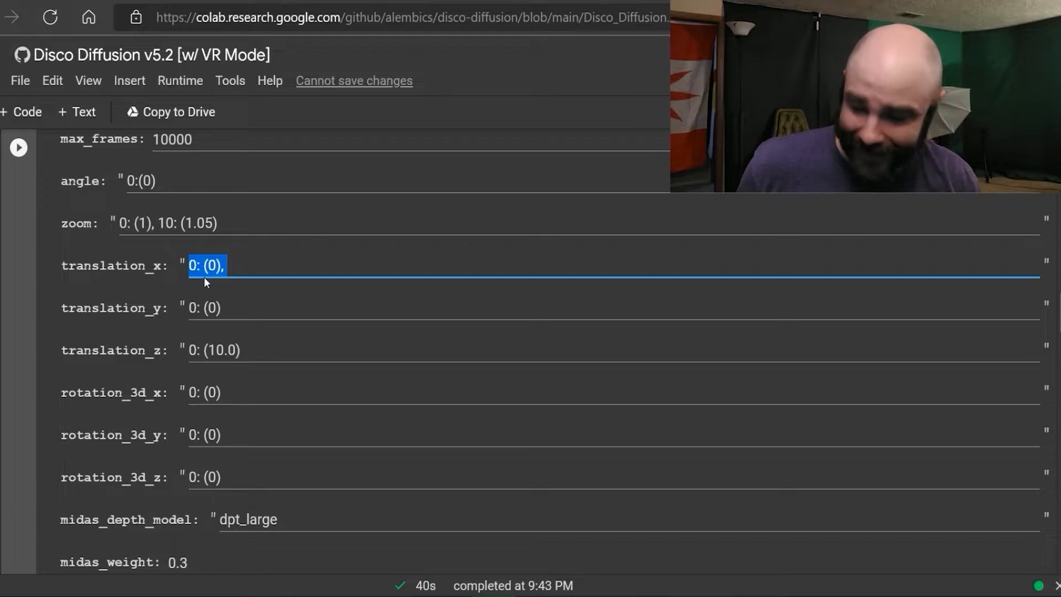
type("0: (0),")
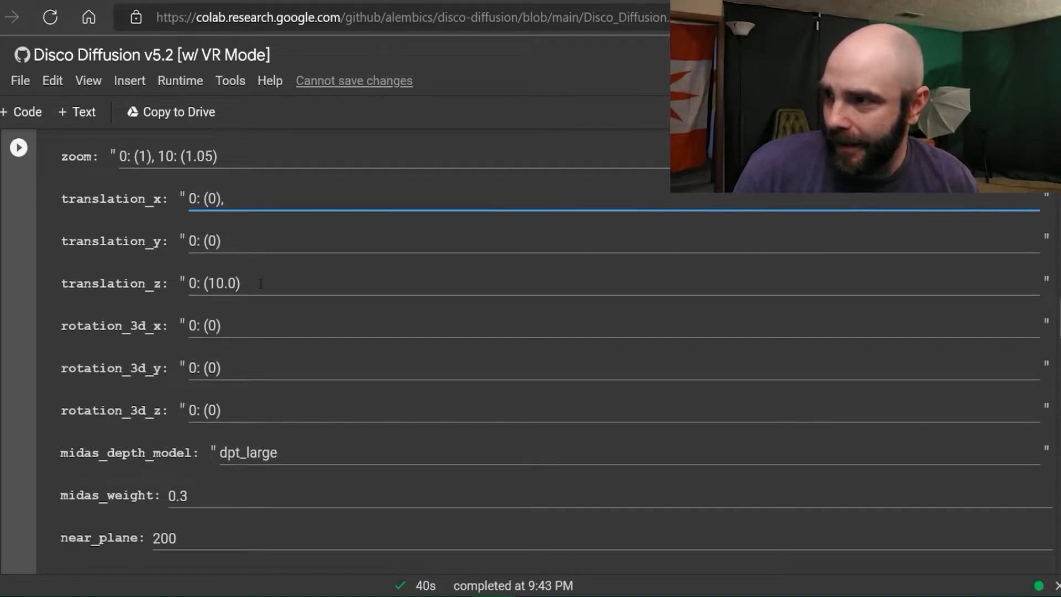
left_click(242, 283)
type(", 0: (0), 0: (0),")
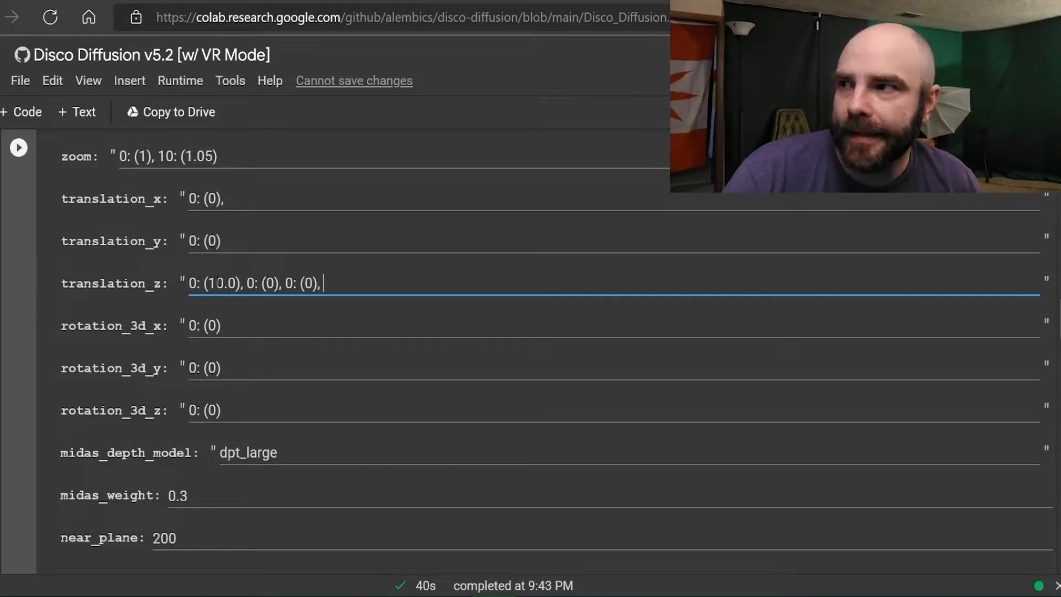
double_click(220, 283)
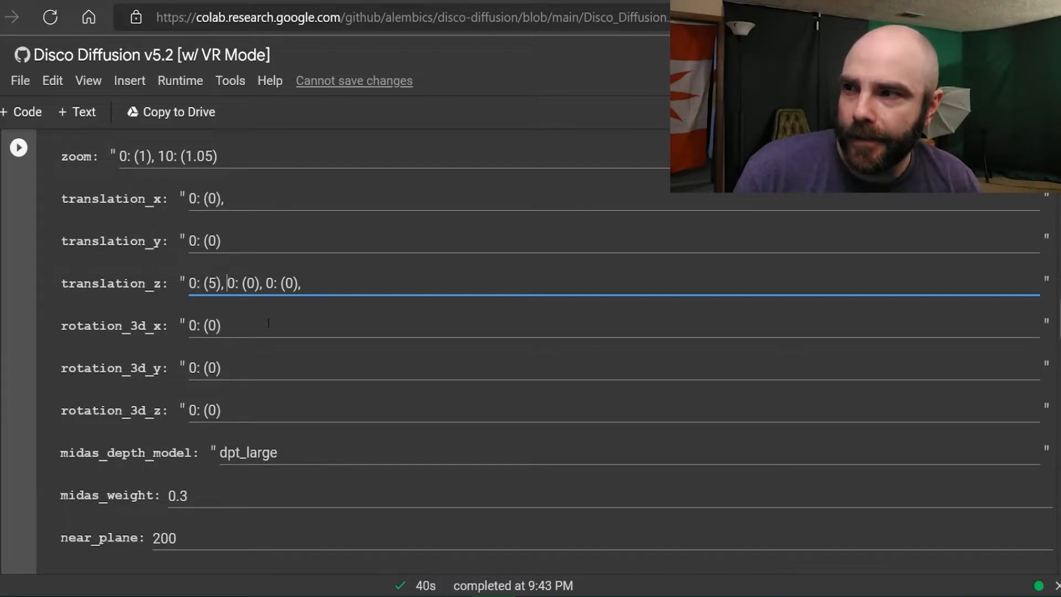
type("50")
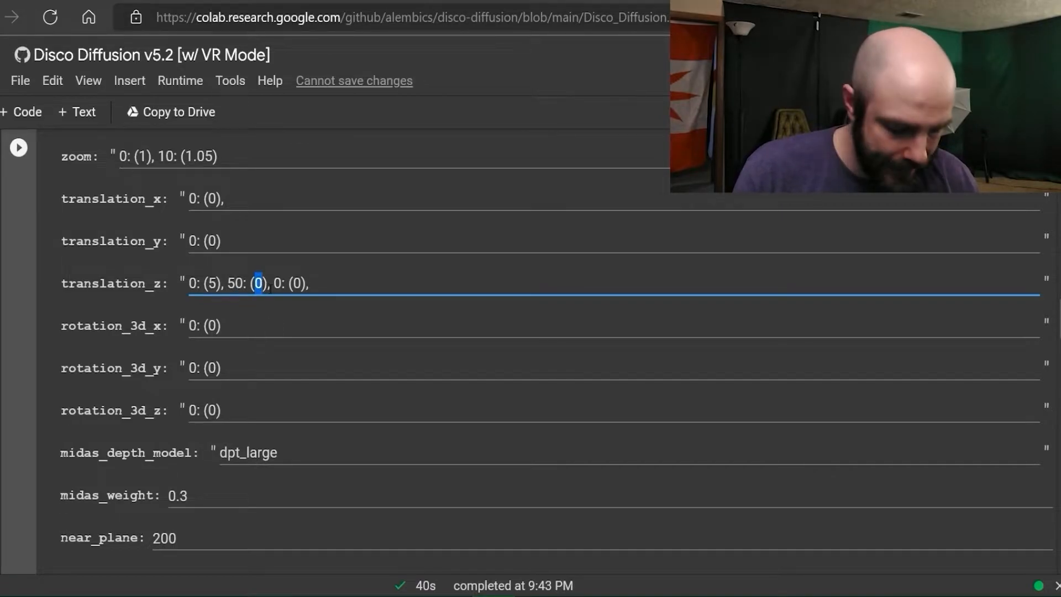
type("8")
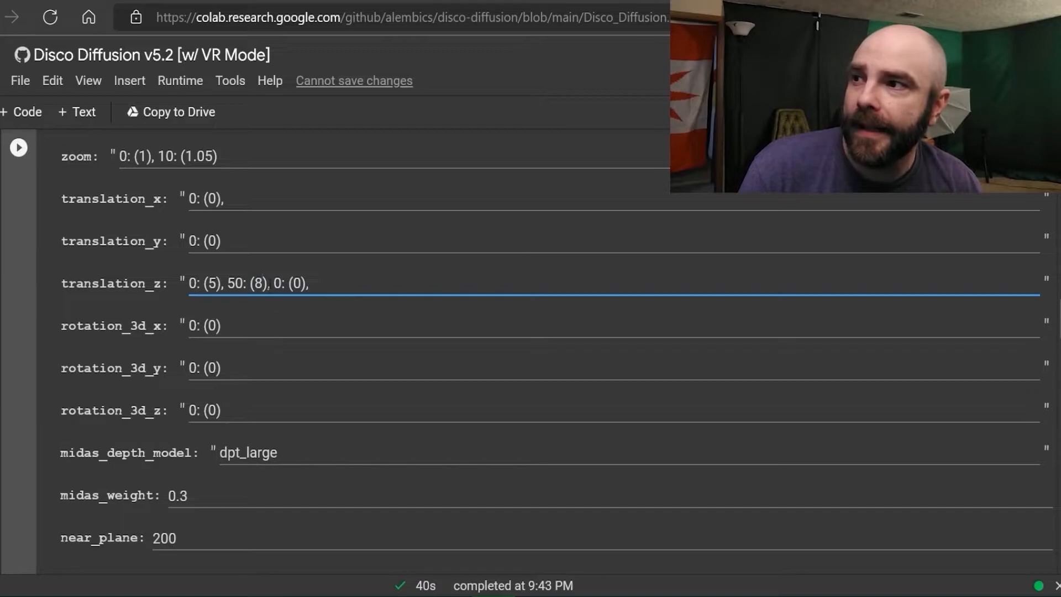
double_click(288, 283)
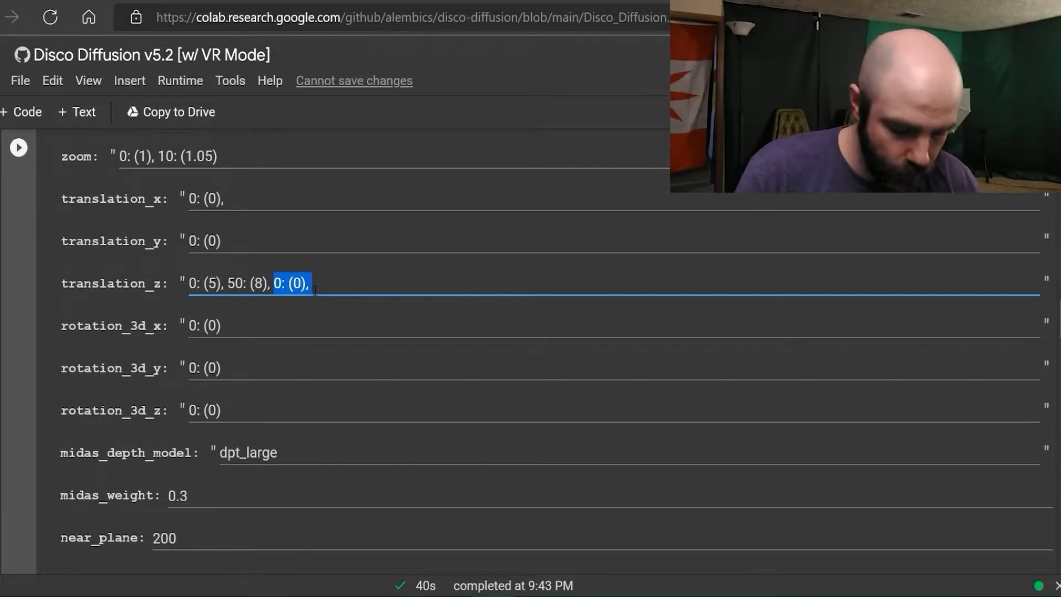
key("Delete")
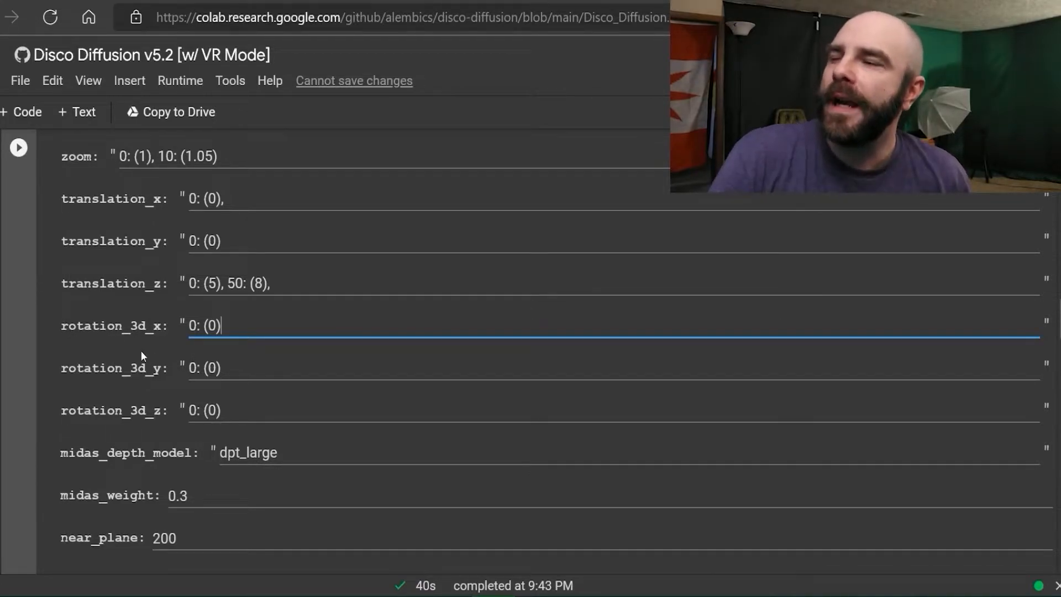
mouse_move(165, 352)
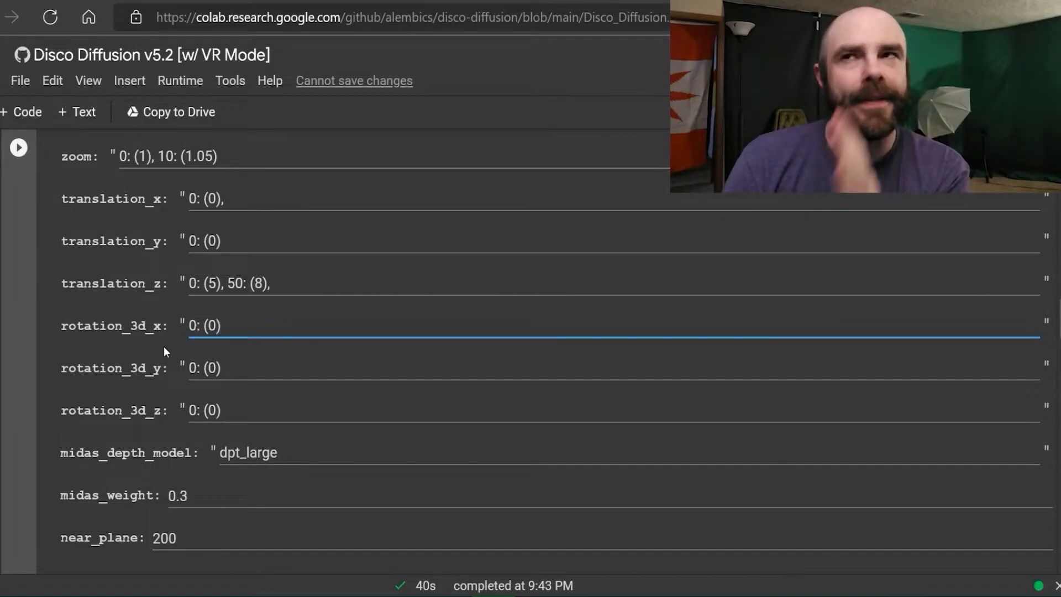
left_click(220, 325)
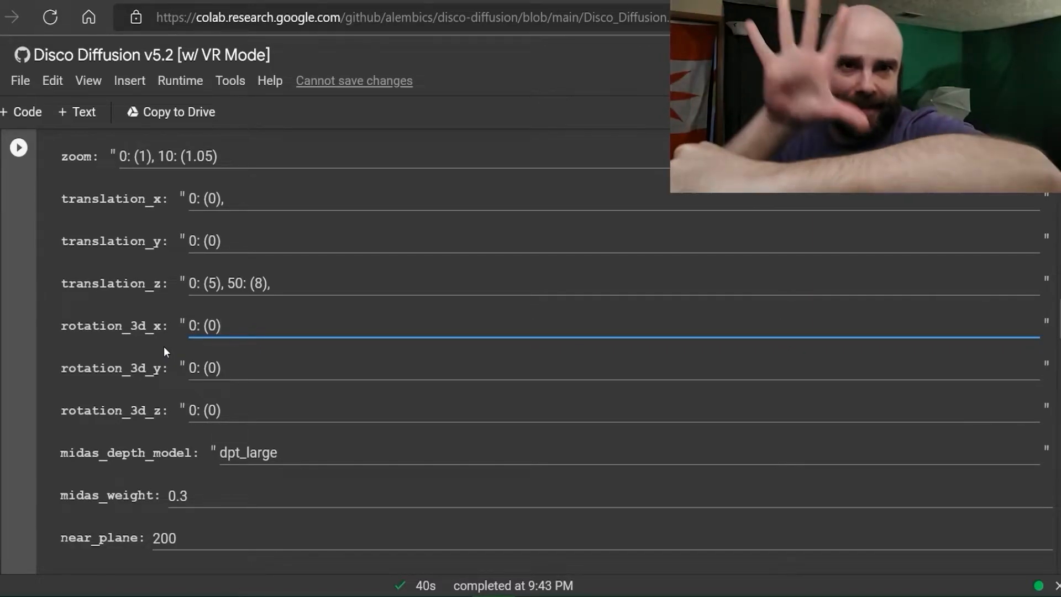
left_click(220, 326)
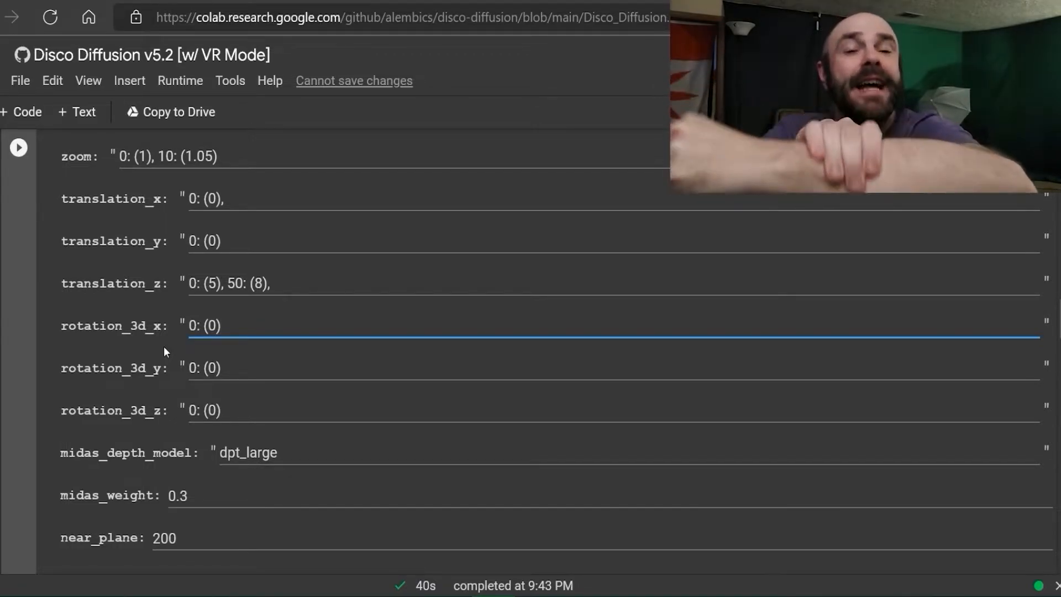
left_click(221, 326)
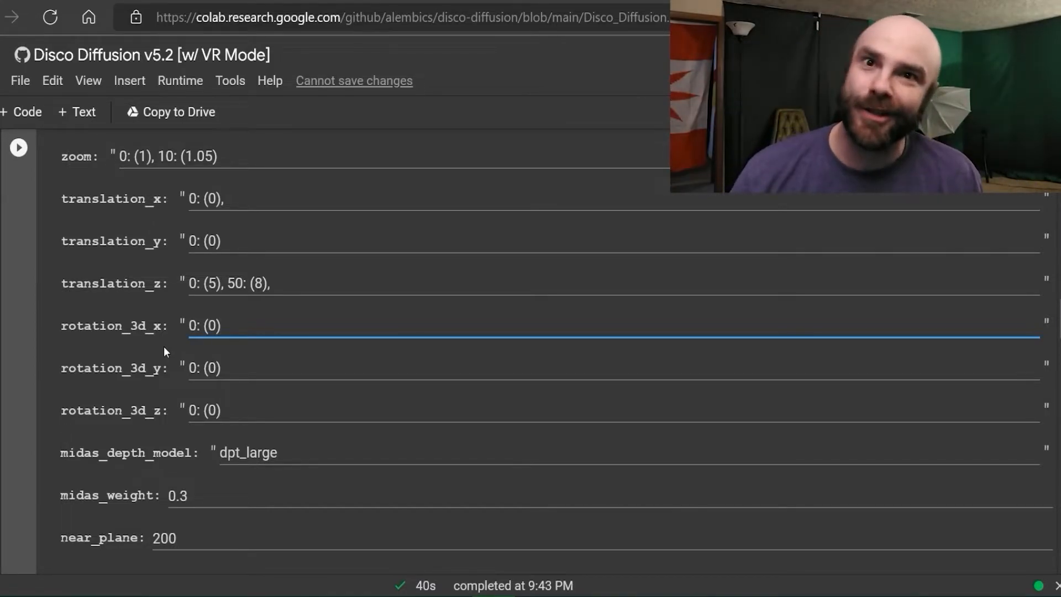
left_click(217, 326)
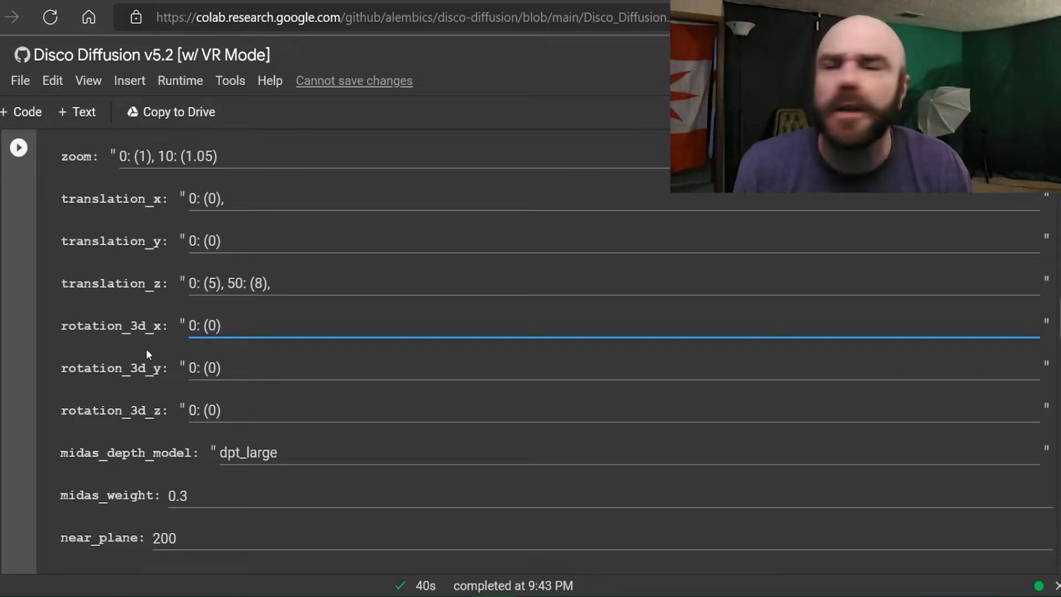
left_click(221, 325)
type(",")
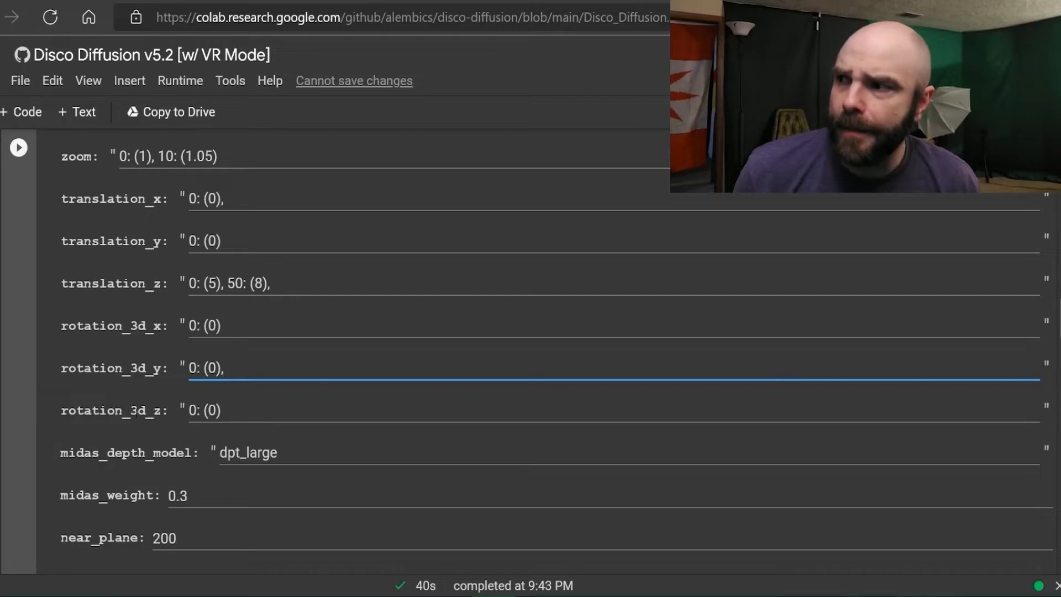
mouse_move(216, 395)
type(", 0: (0), 0: (0), 0: (0), 0: (0), 0: (0), 0: (0), 0: (0),")
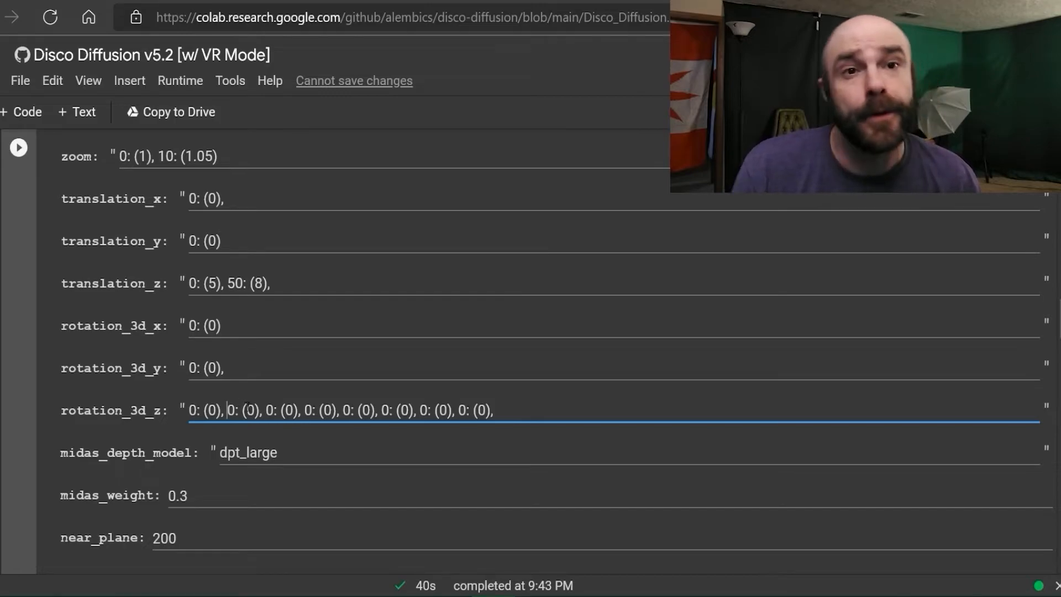
mouse_move(270, 394)
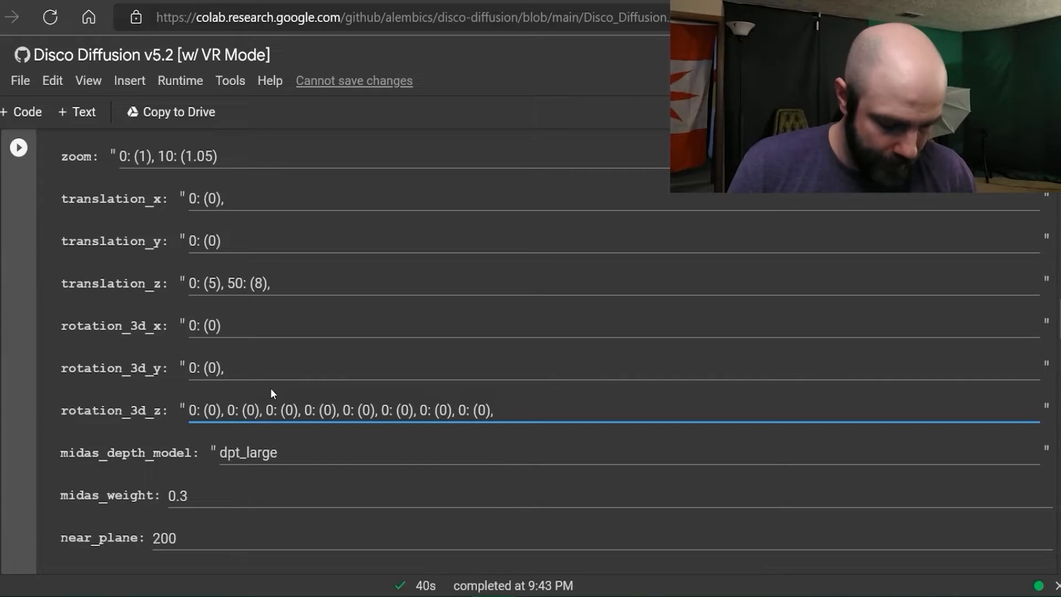
- Renumber the rotation_3d_z keyframe frames and set the frame-180 rotation to 3
type("1")
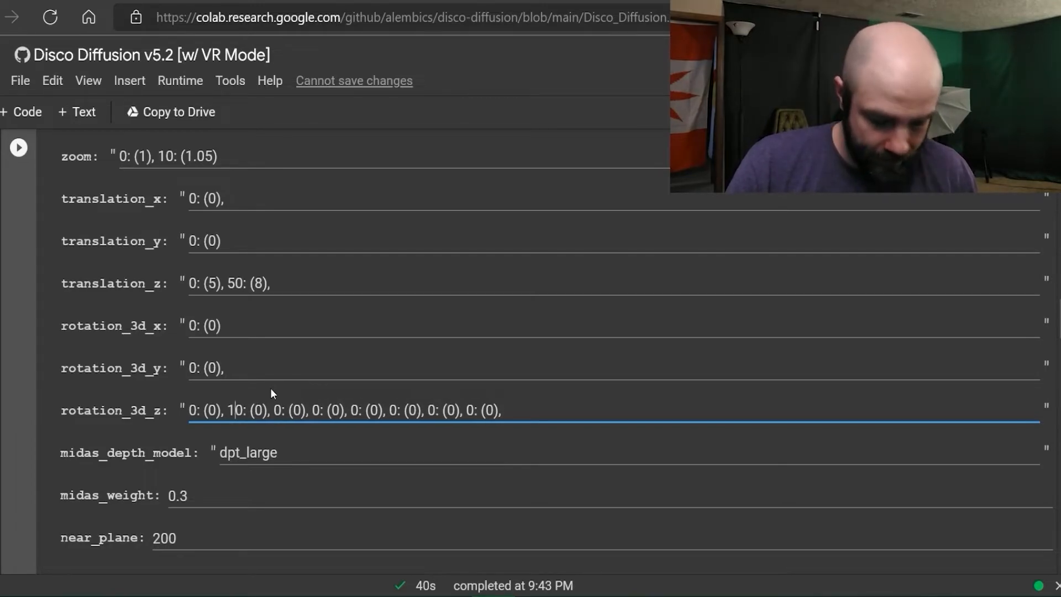
type("50: (0), 180: (0), 2")
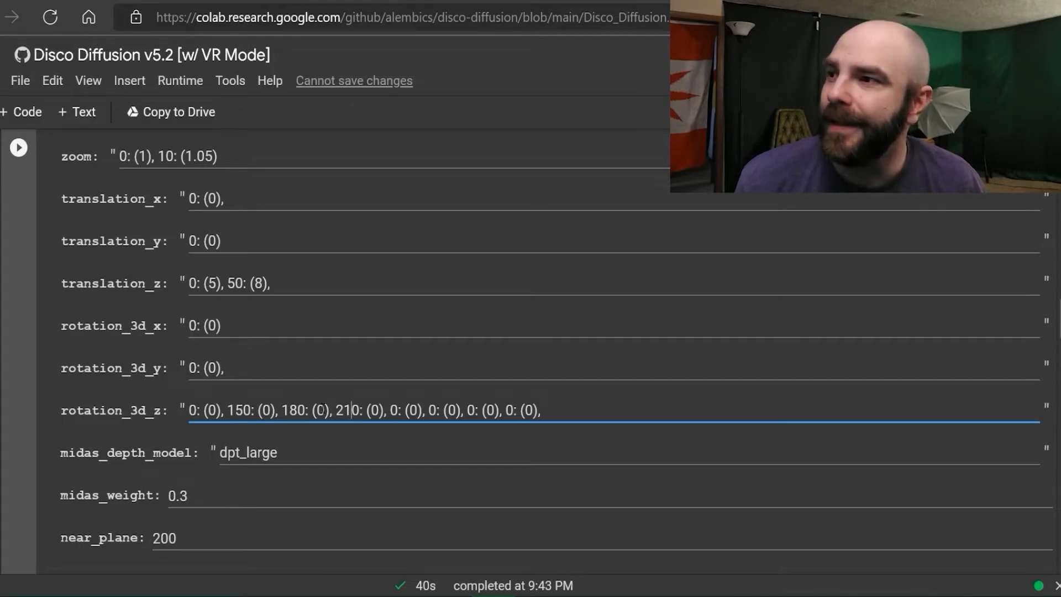
double_click(319, 411)
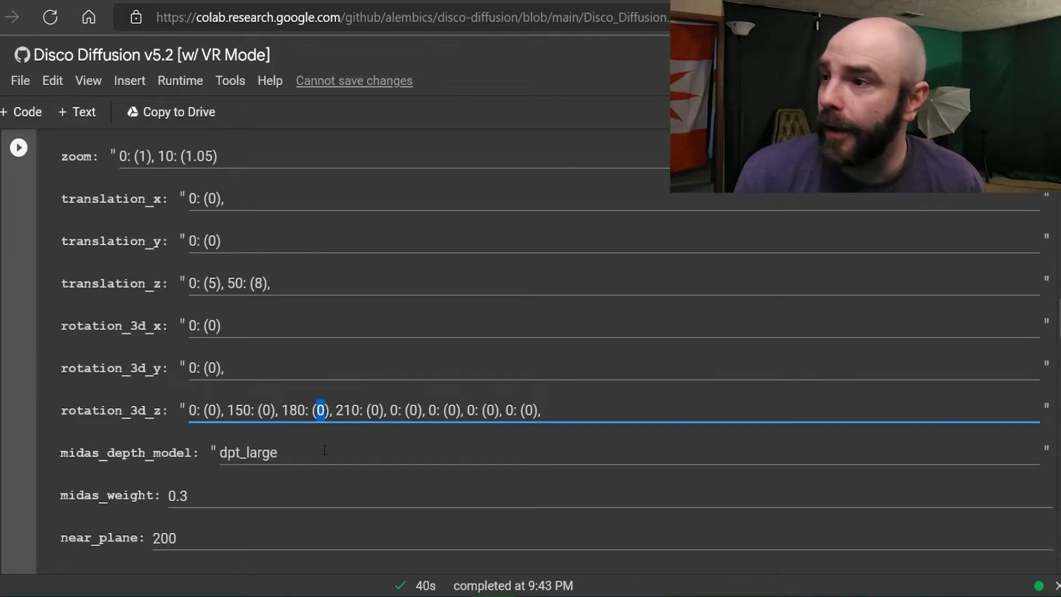
type("3")
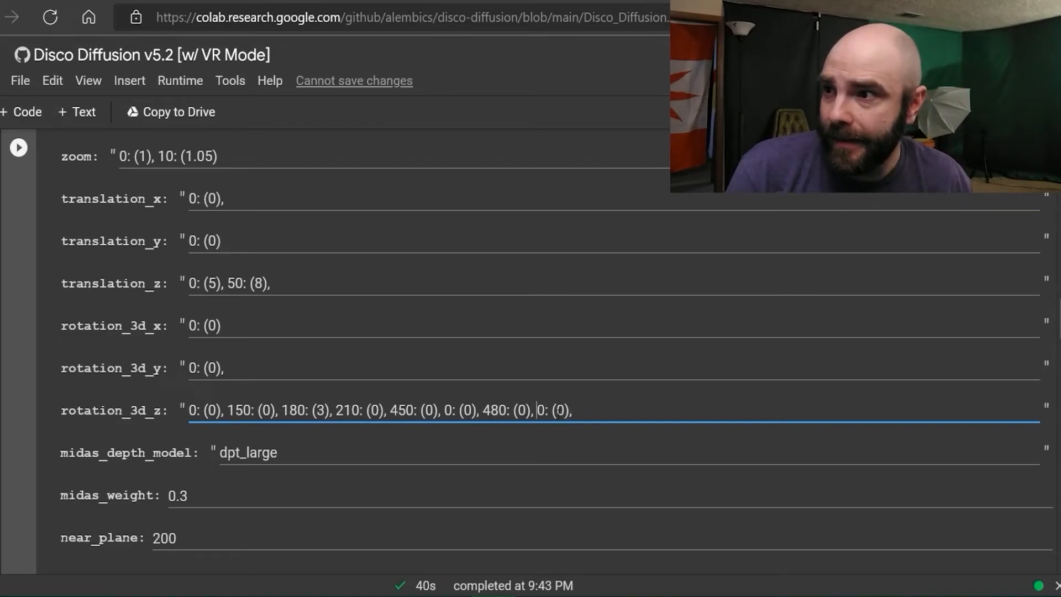
- Set the last rotation_3d_z keyframe to frame 510 and the frame-480 rotation to -3
type("51")
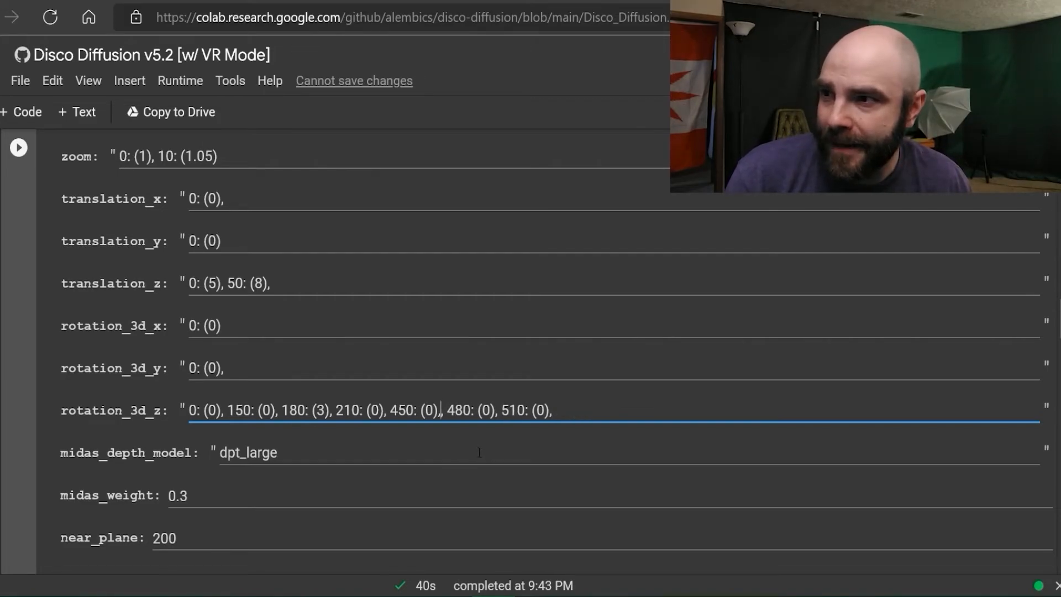
double_click(482, 410)
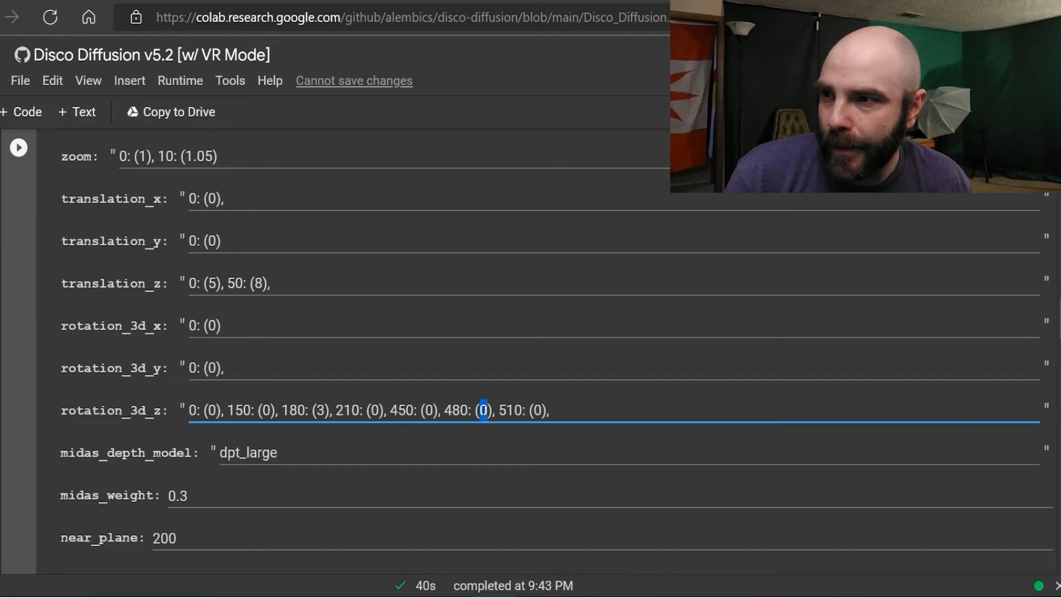
type("-3")
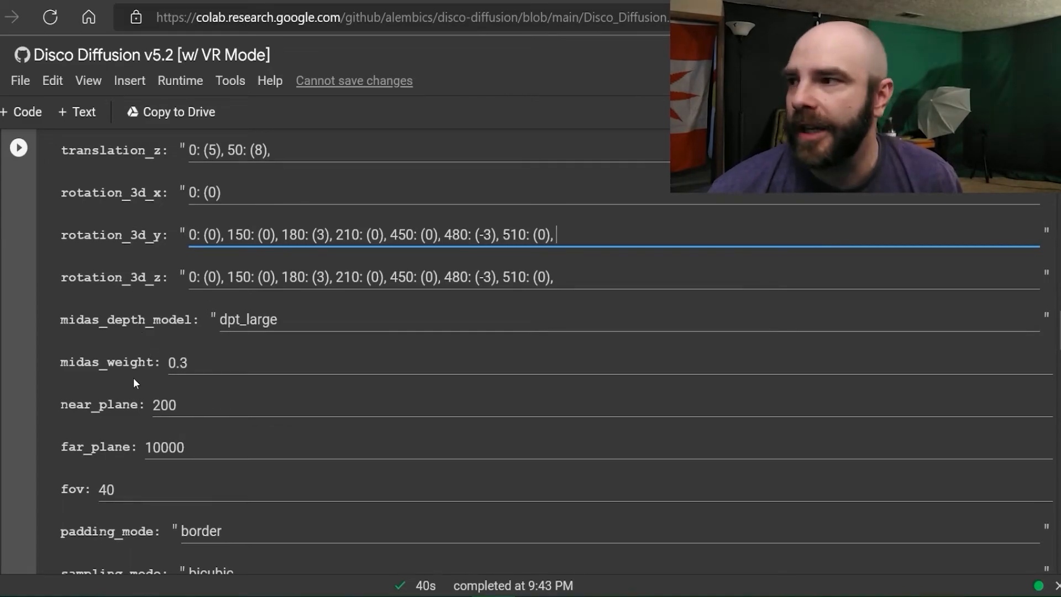
- Scroll down to the fov field and replace 40 with 80
scroll("down", 3)
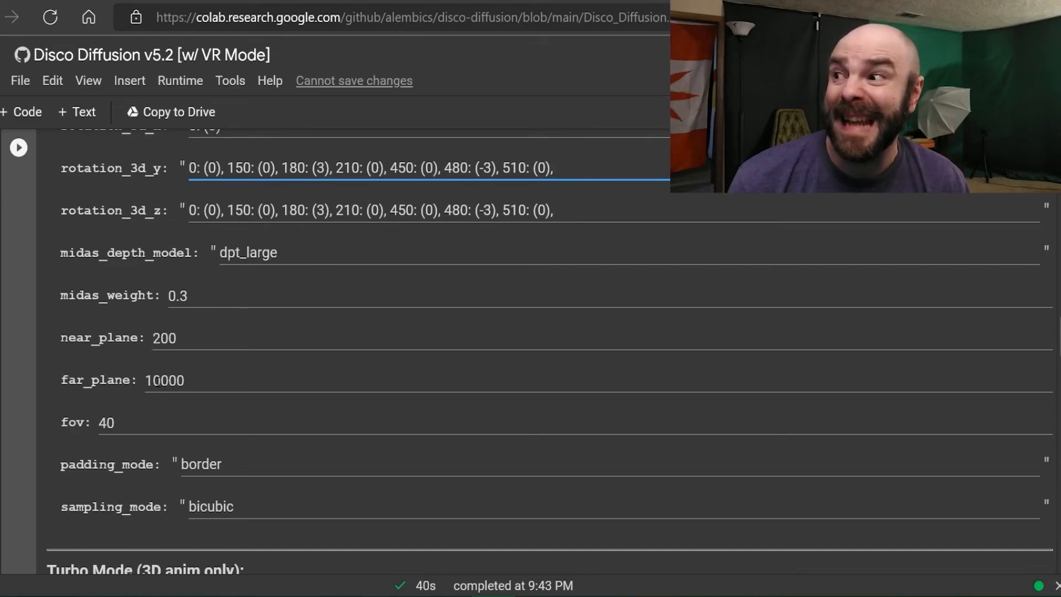
mouse_move(138, 404)
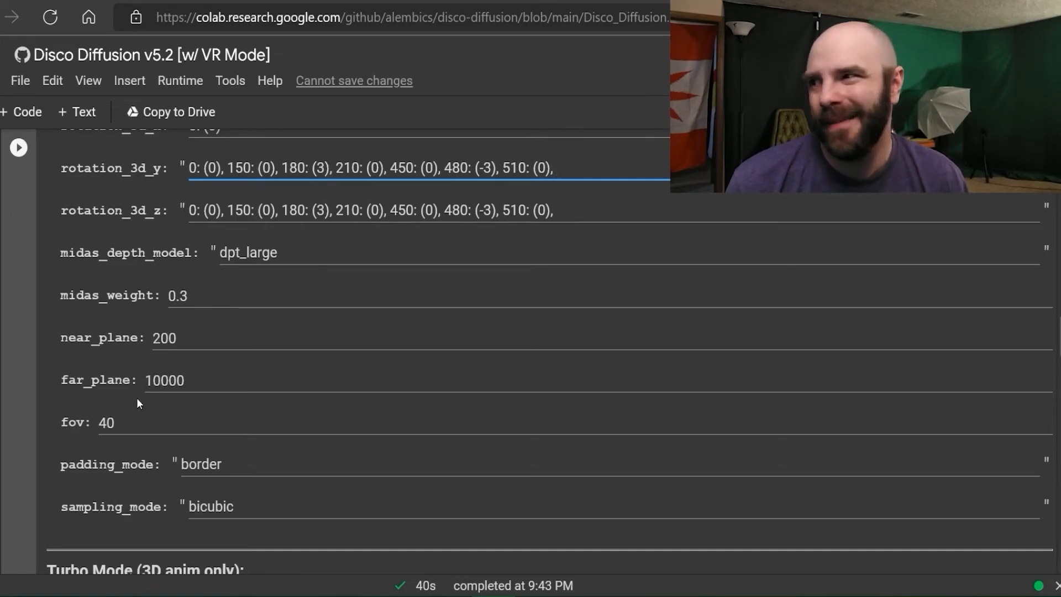
scroll("down", 3)
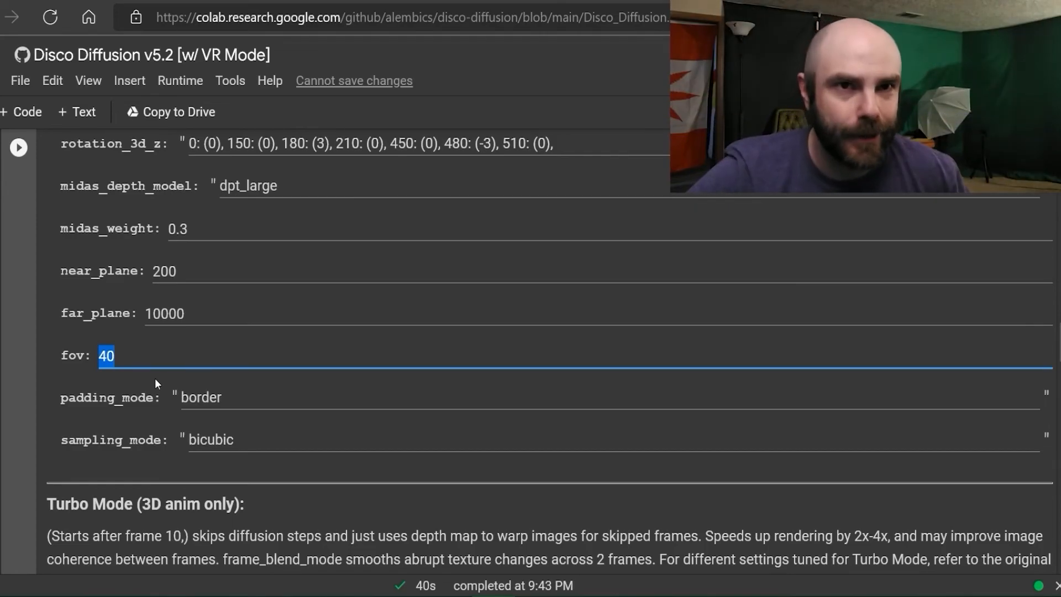
mouse_move(188, 345)
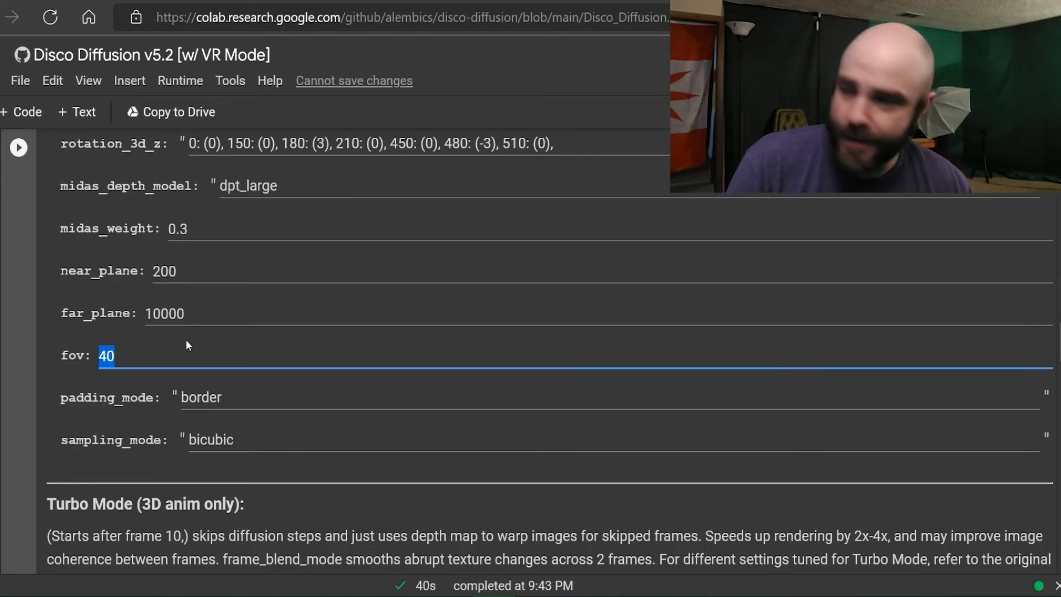
type("80")
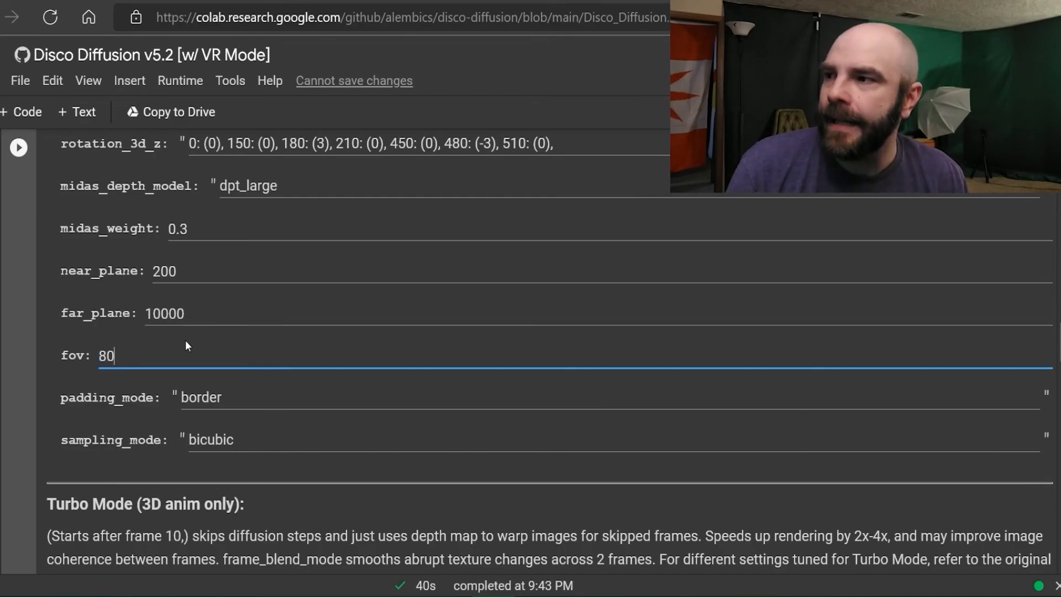